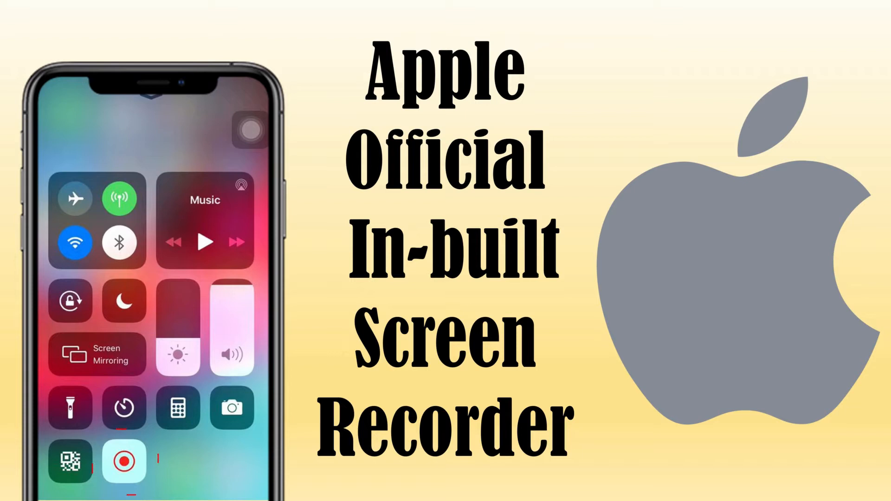
Step: From Settings, go into Control Centre and then its Customise Controls page
click(123, 461)
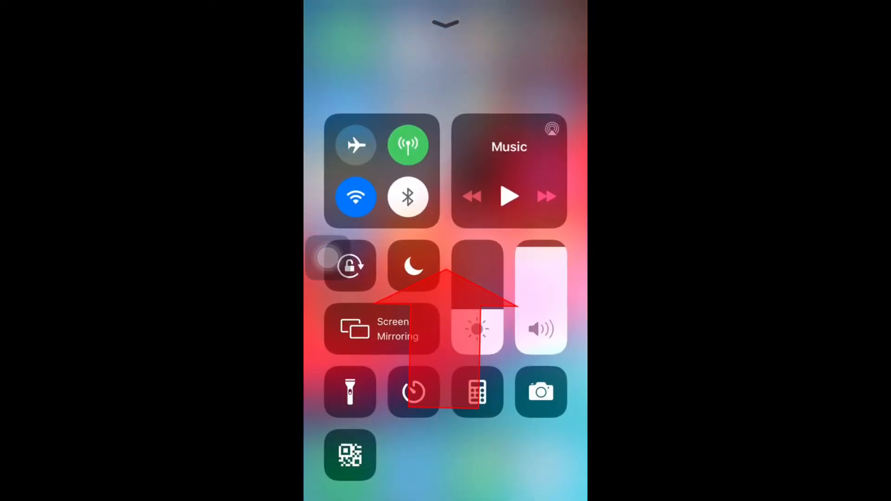
click(356, 145)
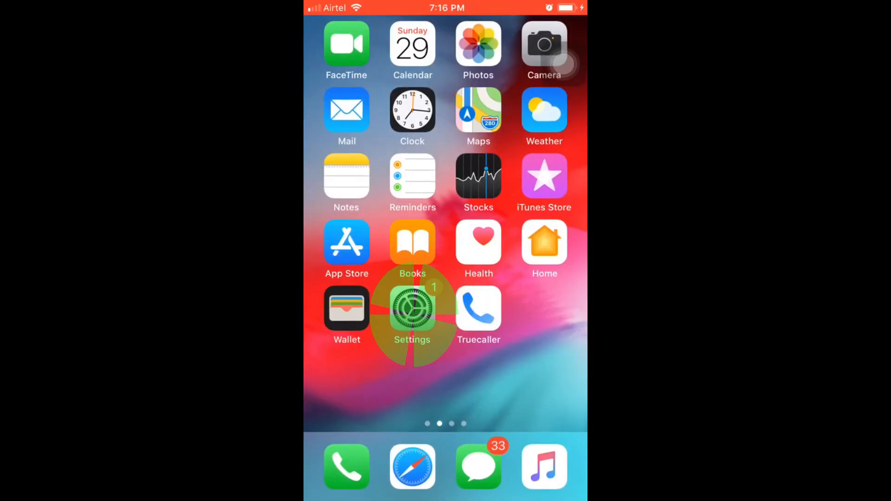
click(412, 310)
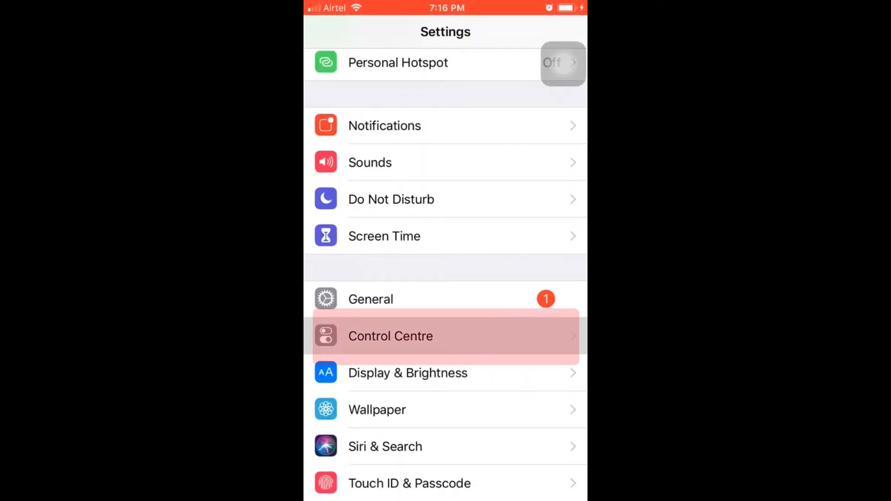
click(391, 336)
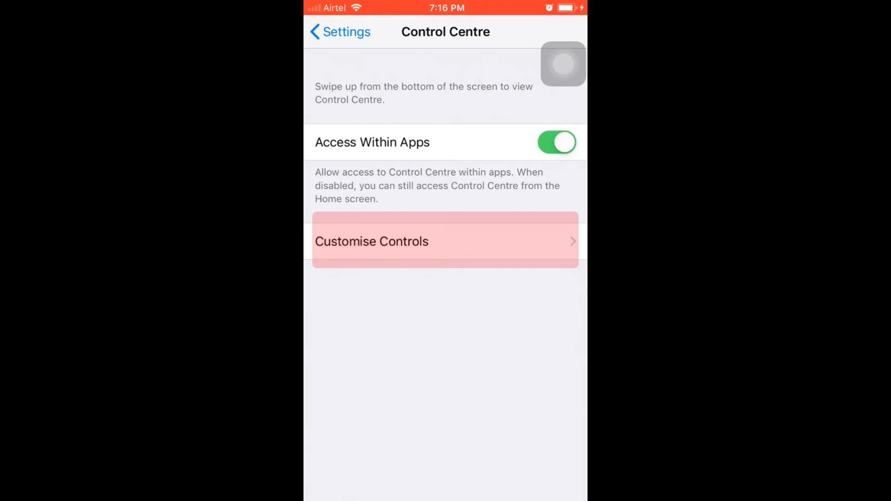
click(371, 241)
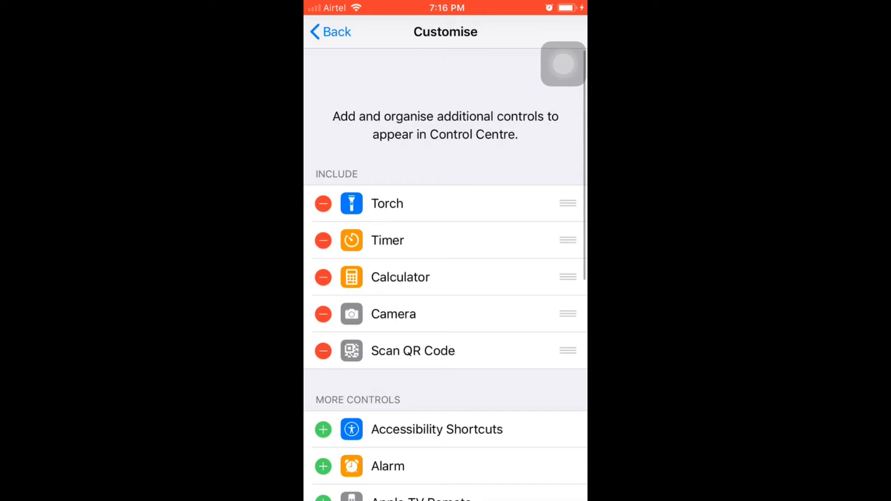
Step: Scroll to More Controls and add Screen Recording to the included controls
scroll(down, 3)
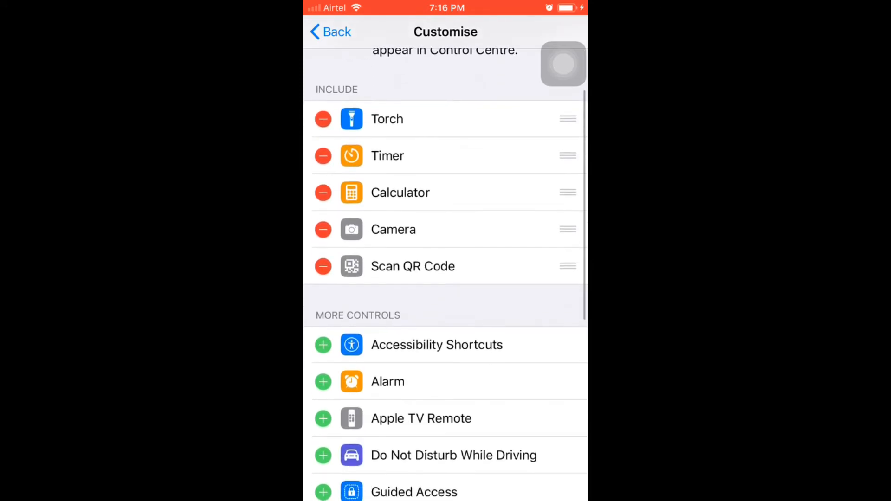
scroll(down, 3)
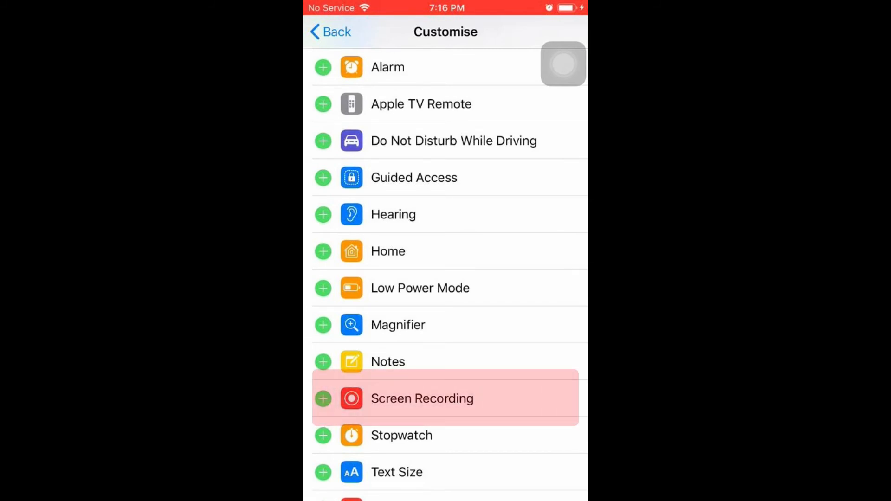
scroll(down, 3)
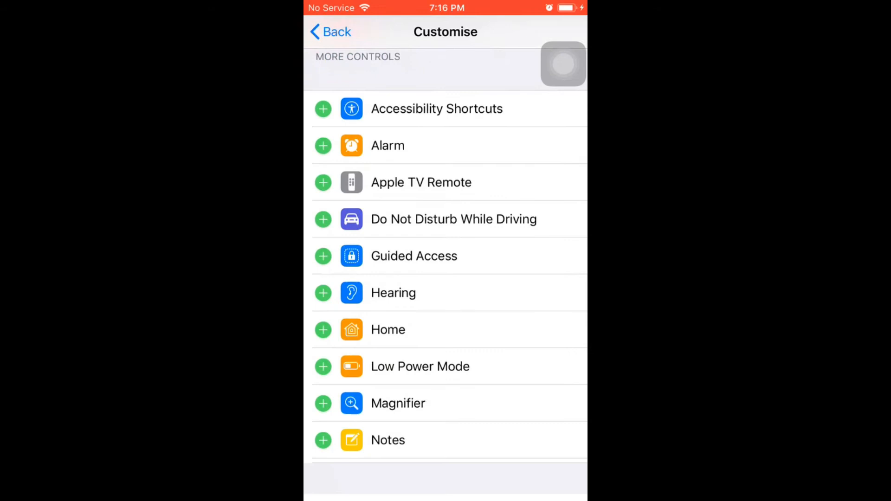
scroll(down, 3)
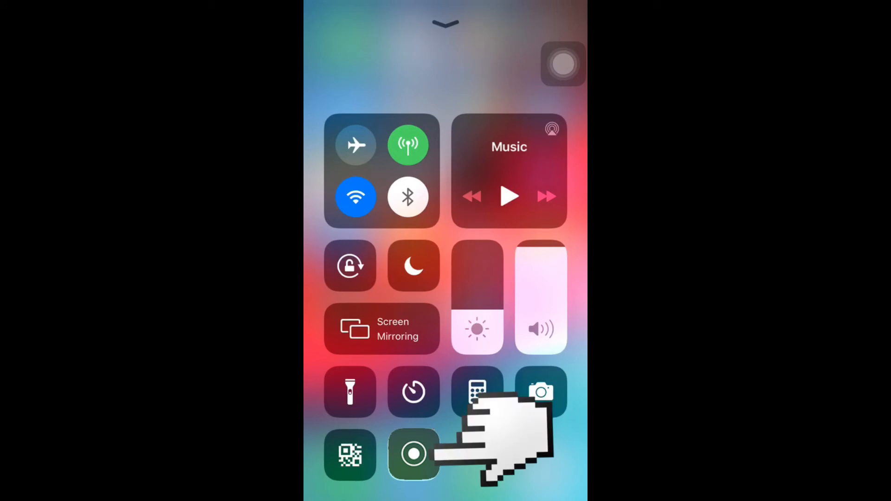
Step: Bring up the Screen Recording control's options, showing Microphone Audio off
click(413, 454)
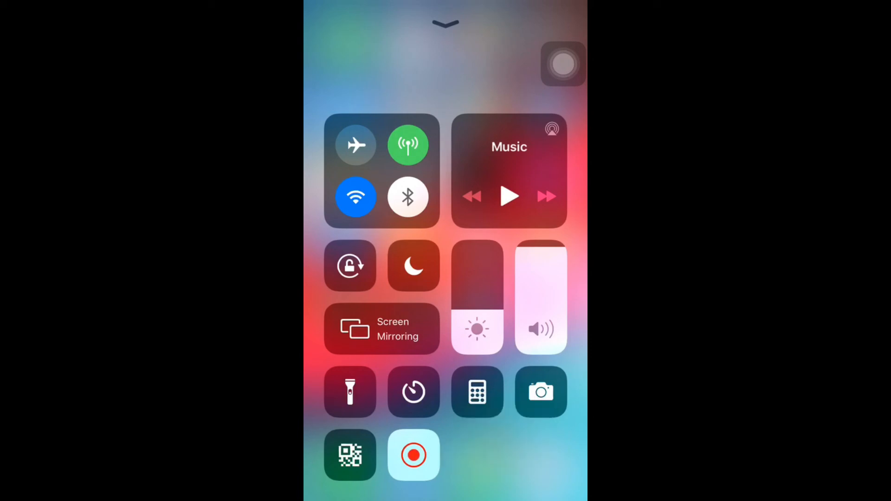
click(413, 453)
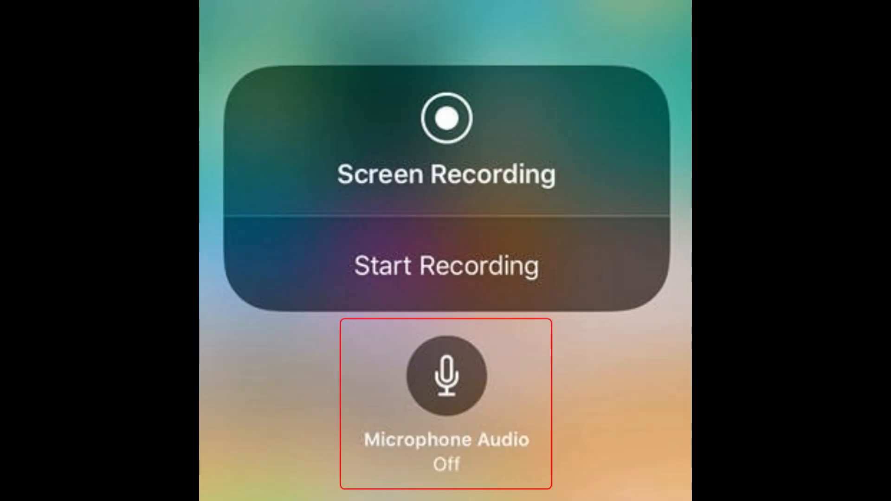
Step: Switch Microphone Audio to On for screen recordings
click(445, 372)
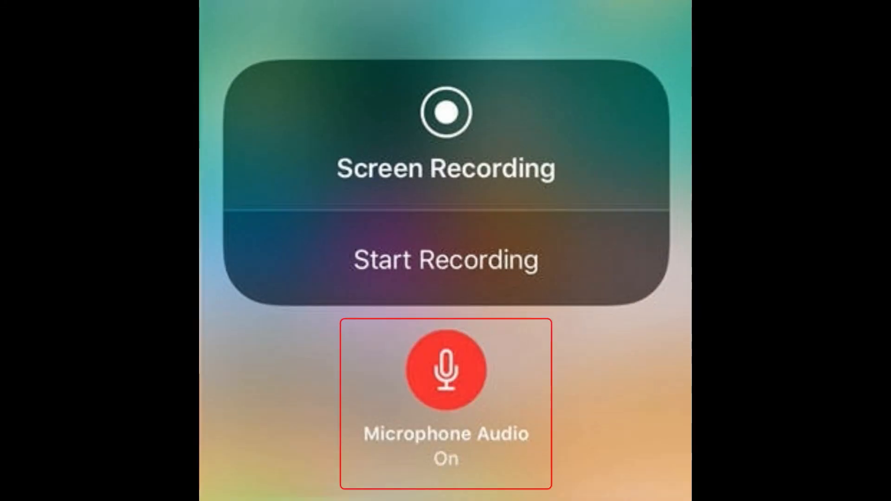